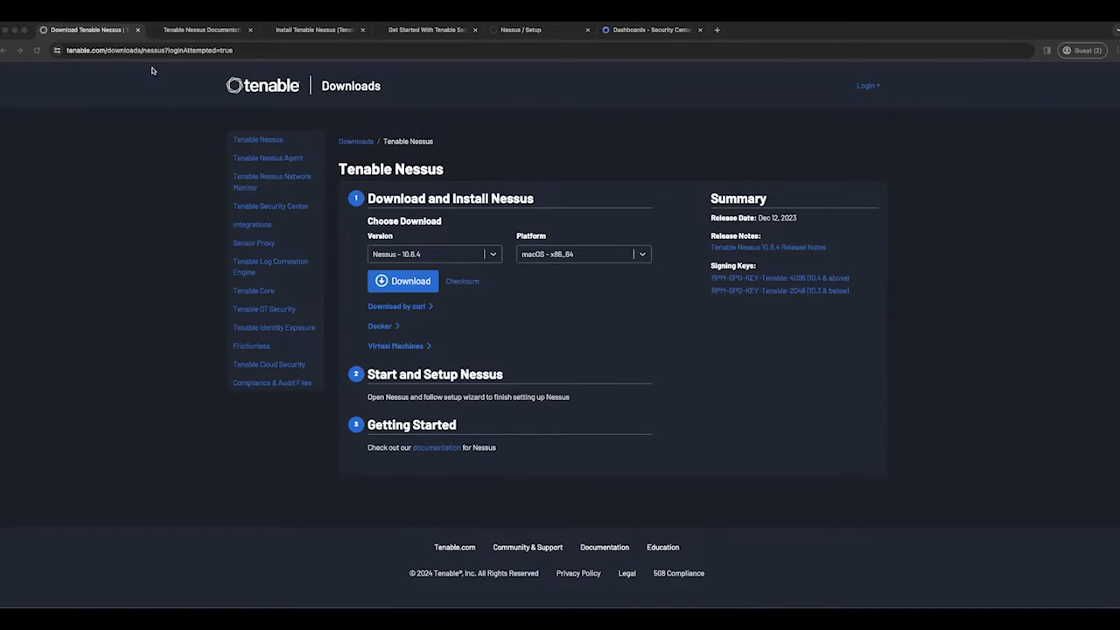
mouse_move(474, 156)
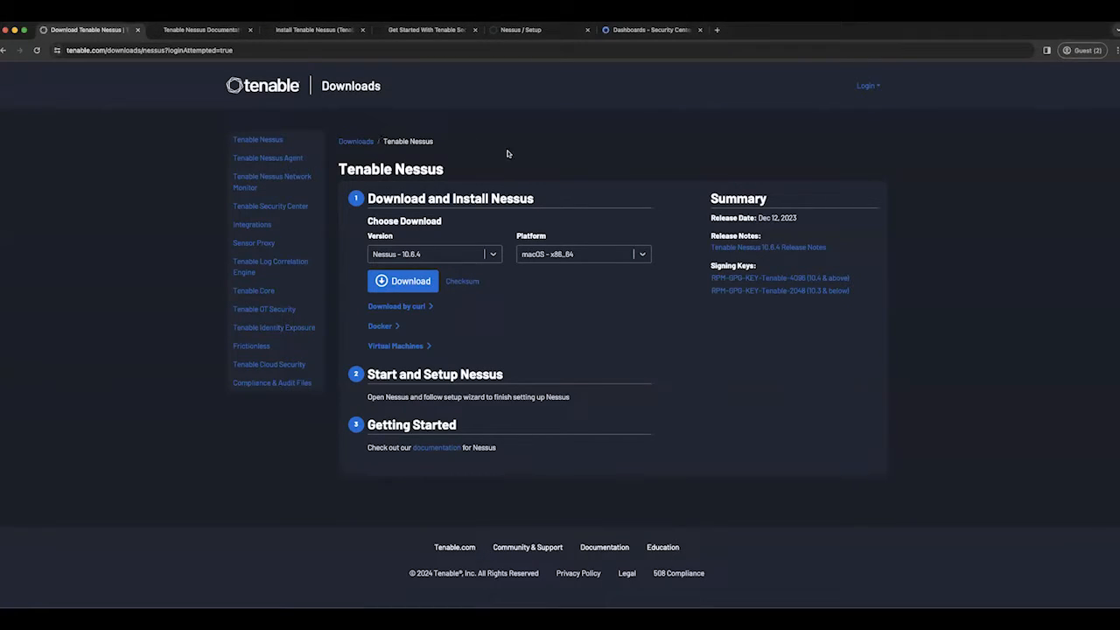
Review the per-platform Nessus install links, then move to the Nessus setup welcome screen.
click(640, 253)
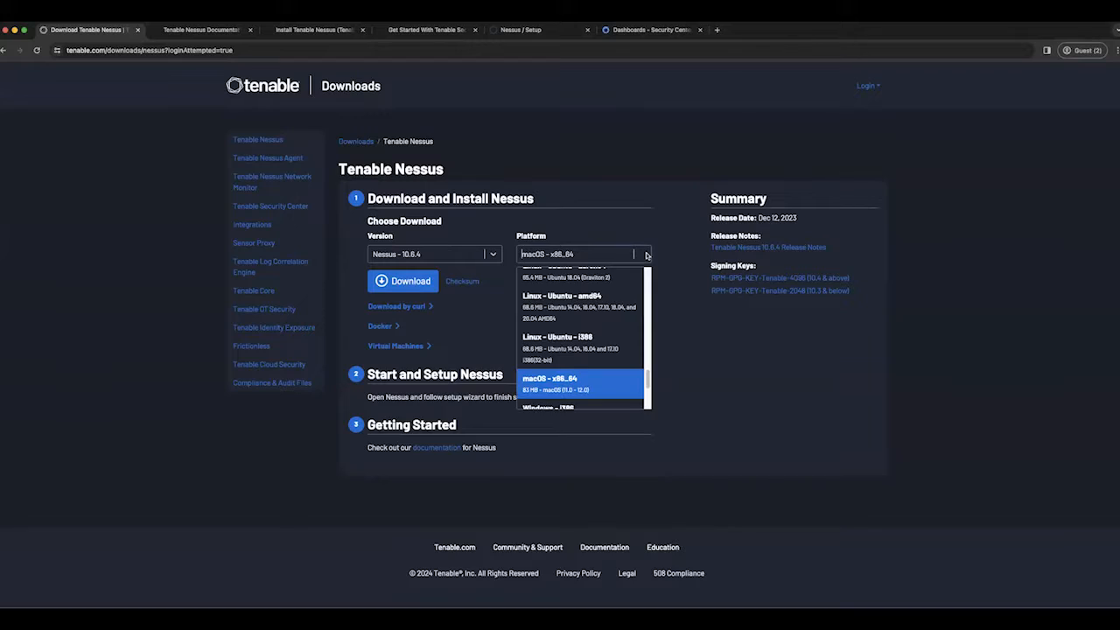
mouse_move(647, 381)
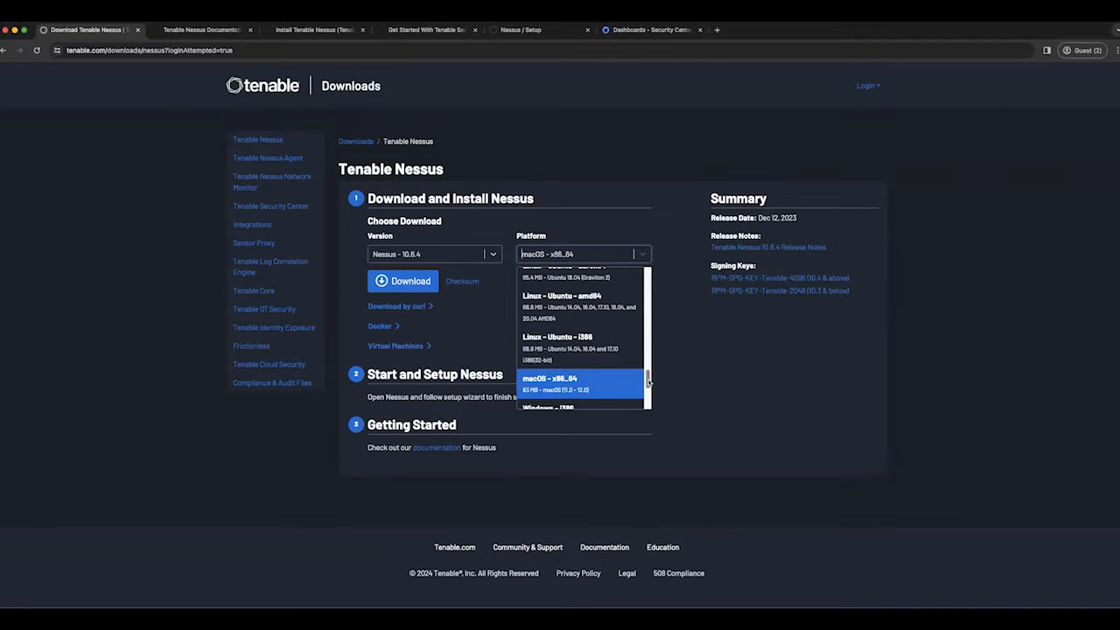
scroll(up, 3)
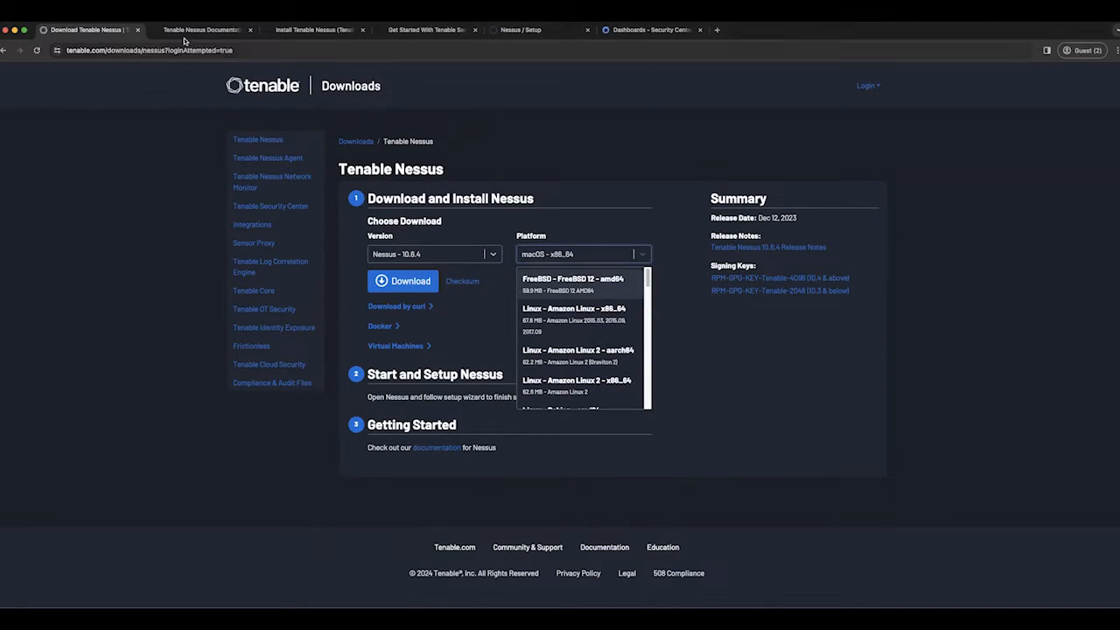
click(315, 29)
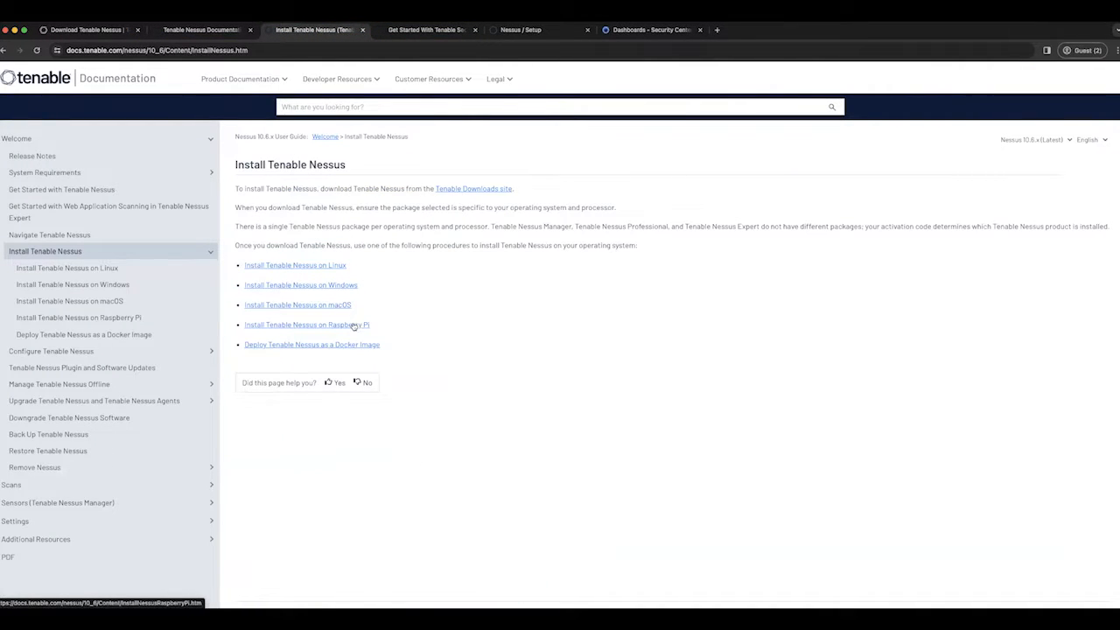
mouse_move(371, 350)
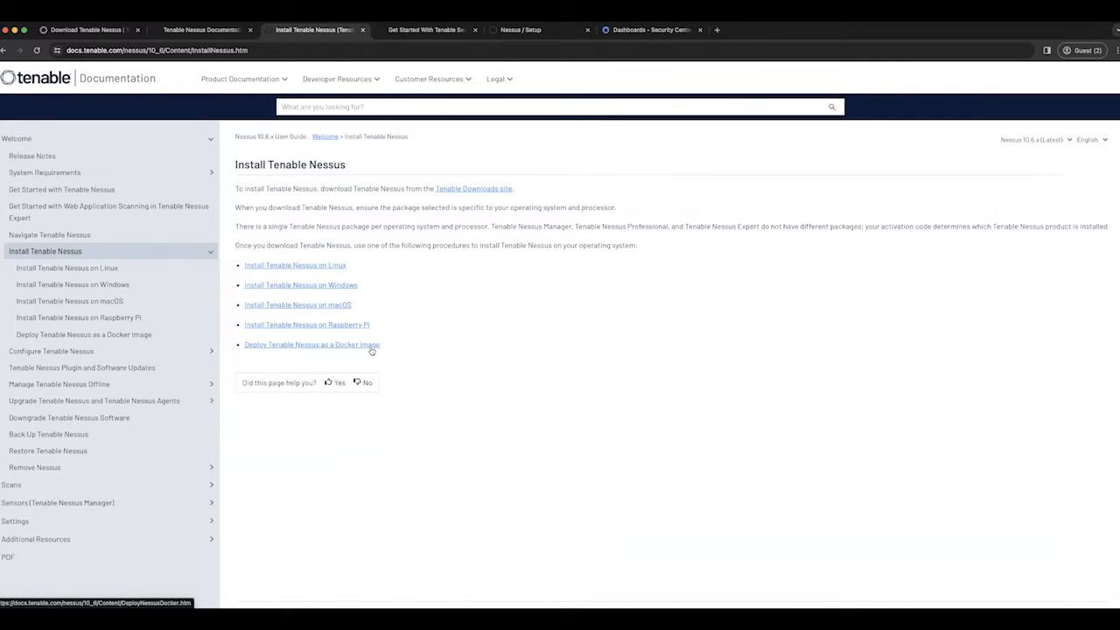
mouse_move(358, 273)
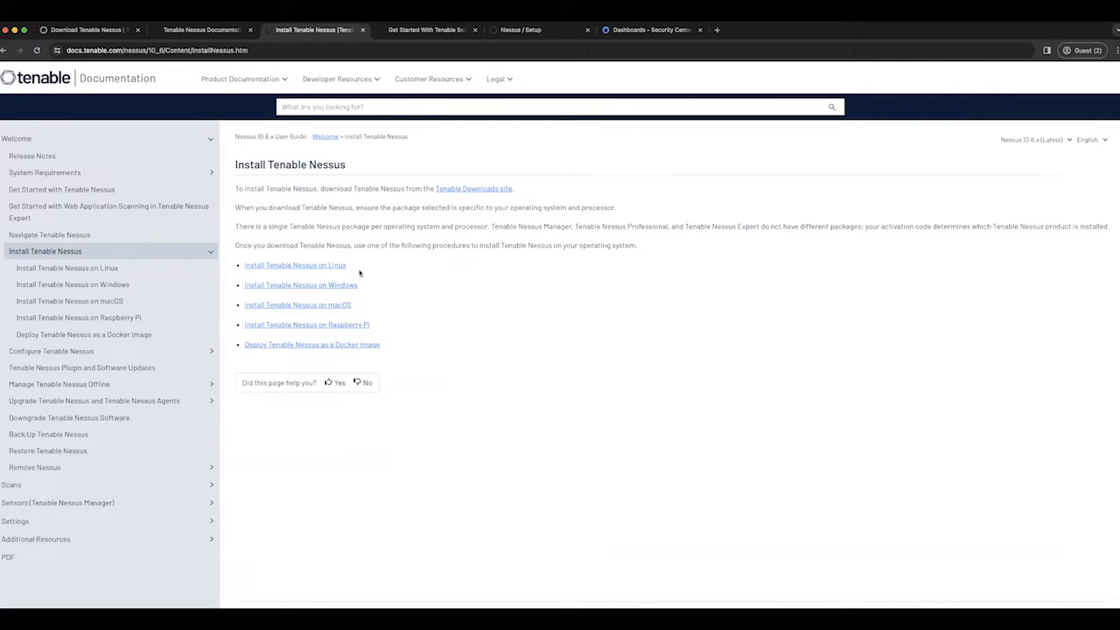
In Nessus setup, link the scanner to another Tenable product managed by Tenable.sc.
click(520, 29)
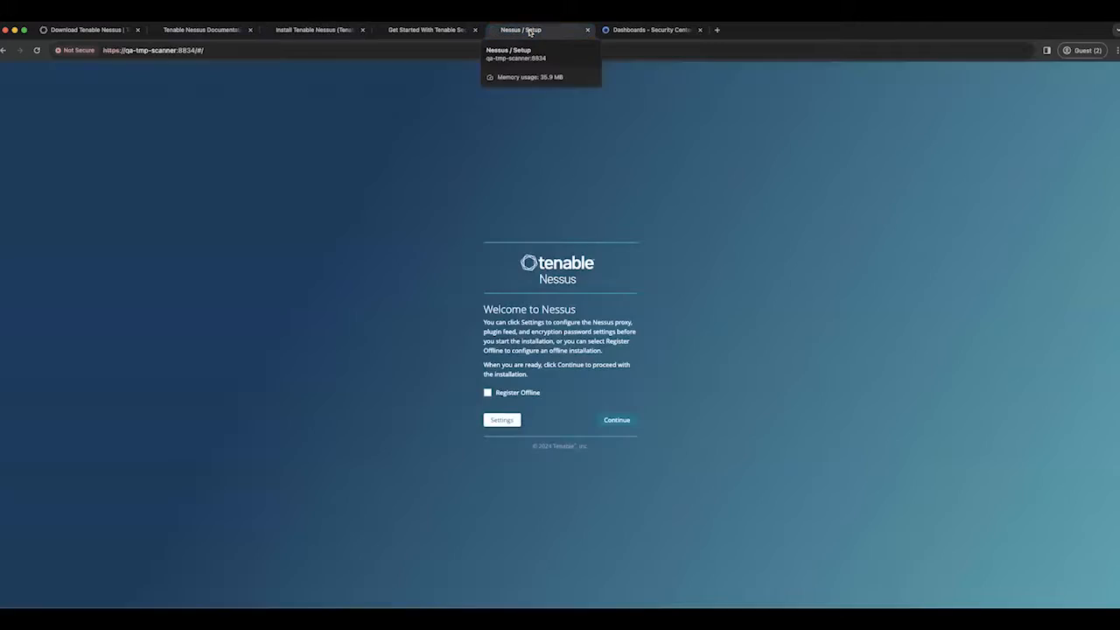
mouse_move(563, 181)
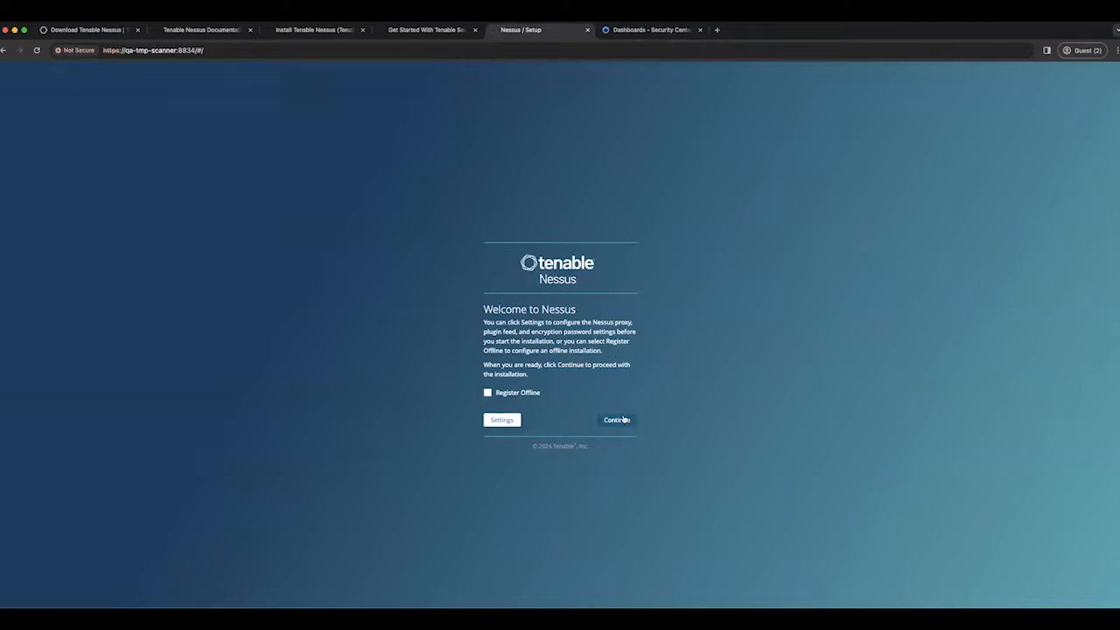
click(616, 420)
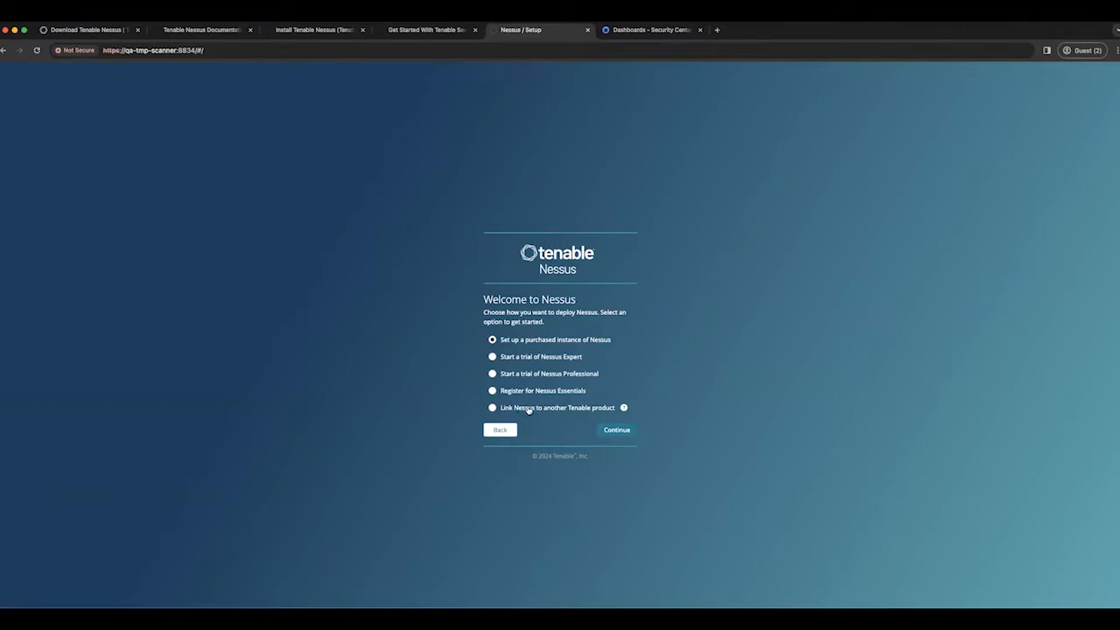
click(616, 431)
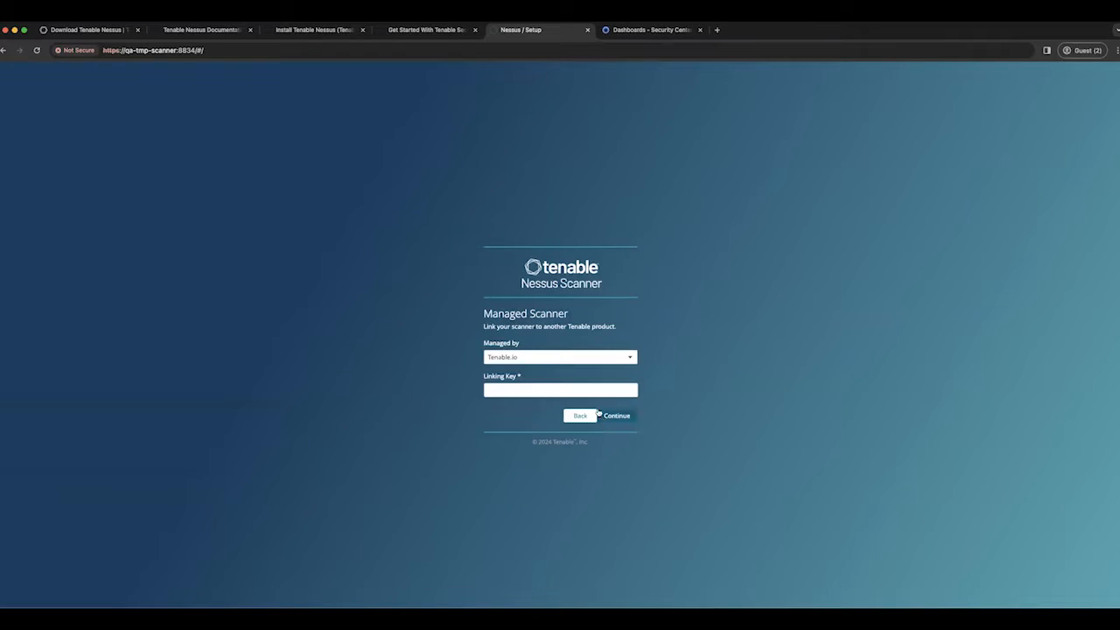
click(560, 357)
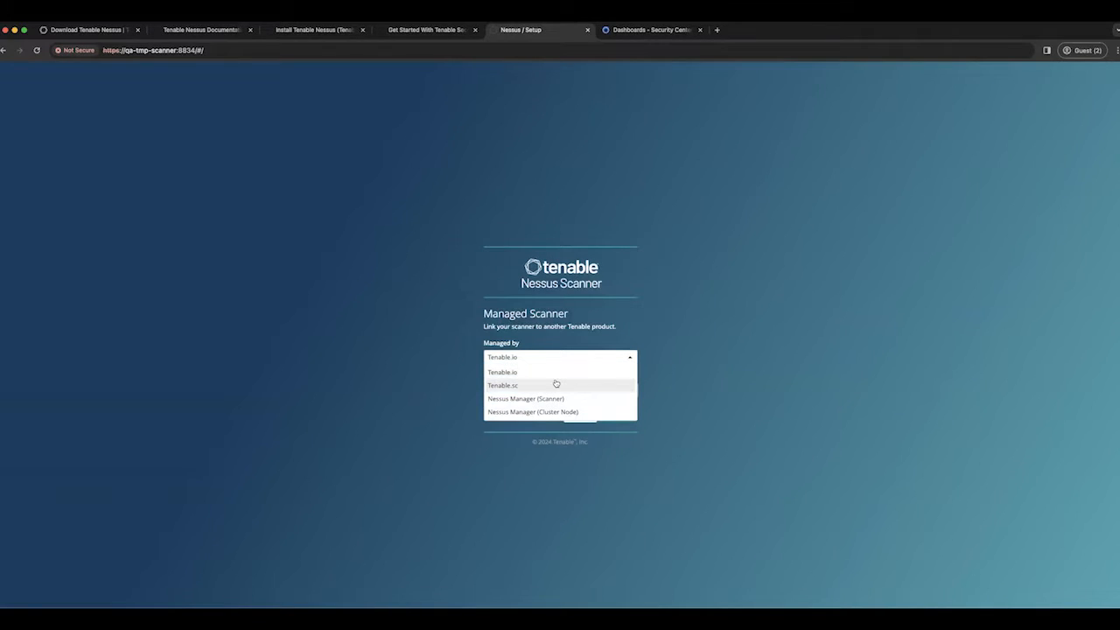
click(503, 385)
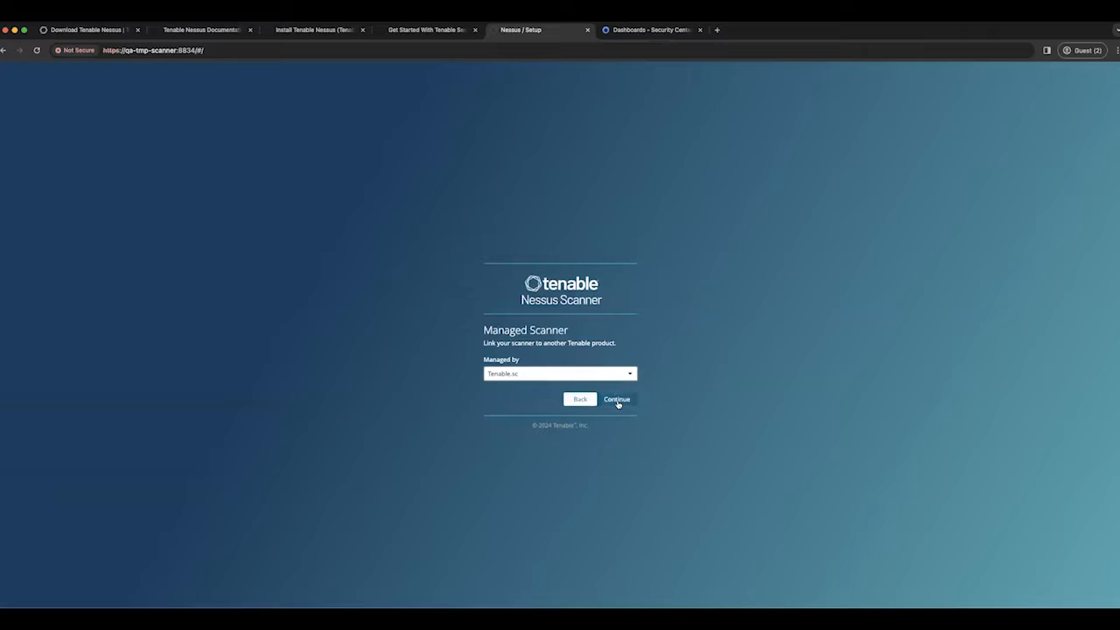
click(616, 399)
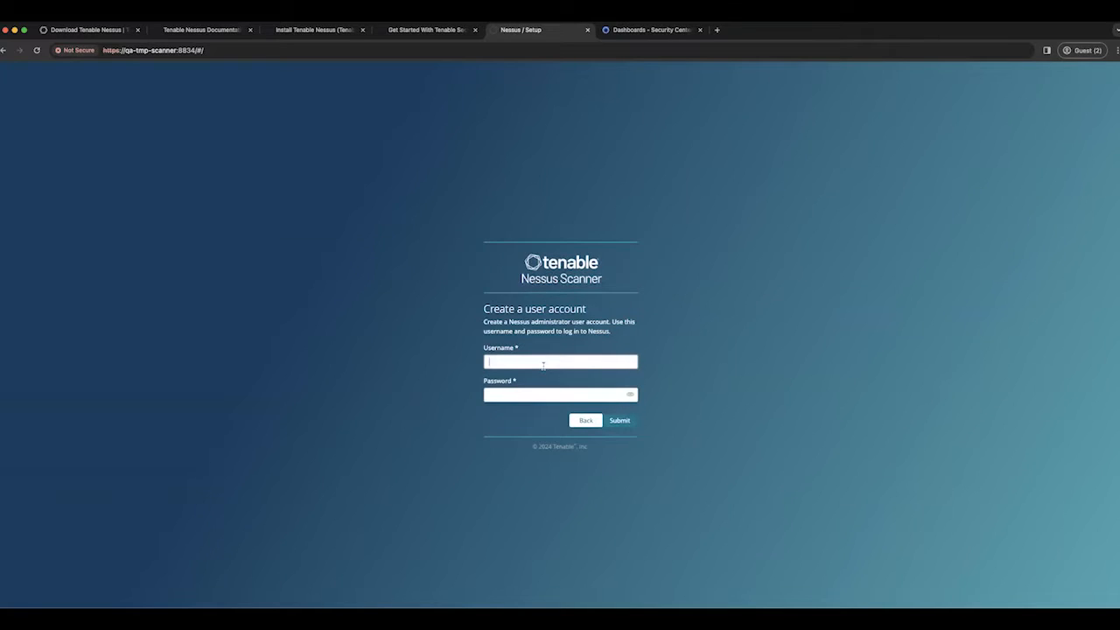
Submit the new Nessus administrator account with username 'admin'.
text(admin)
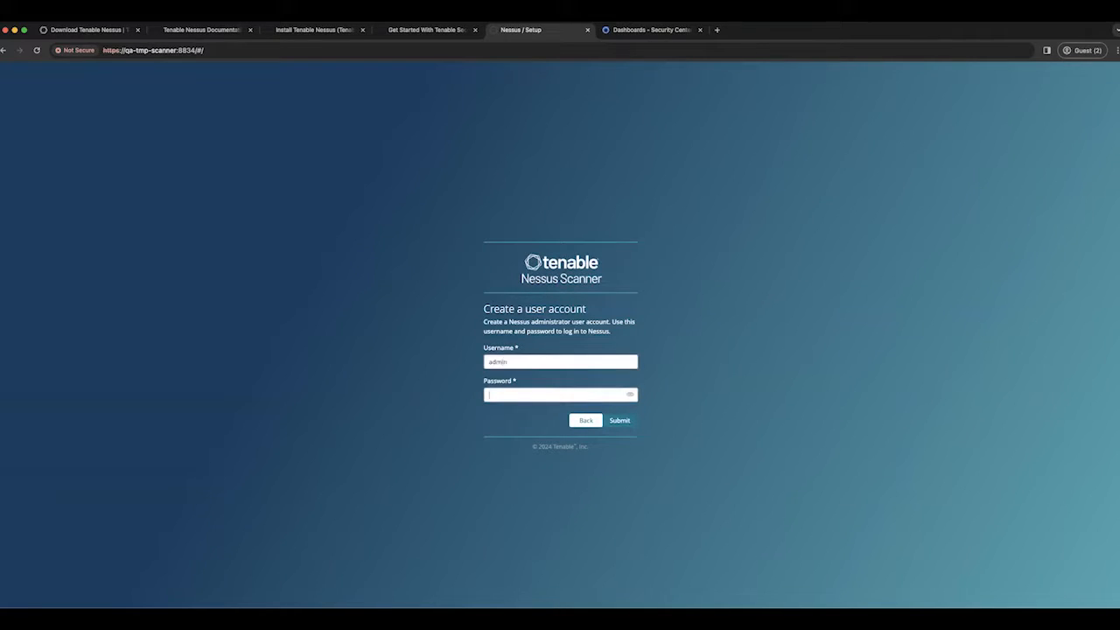
click(620, 420)
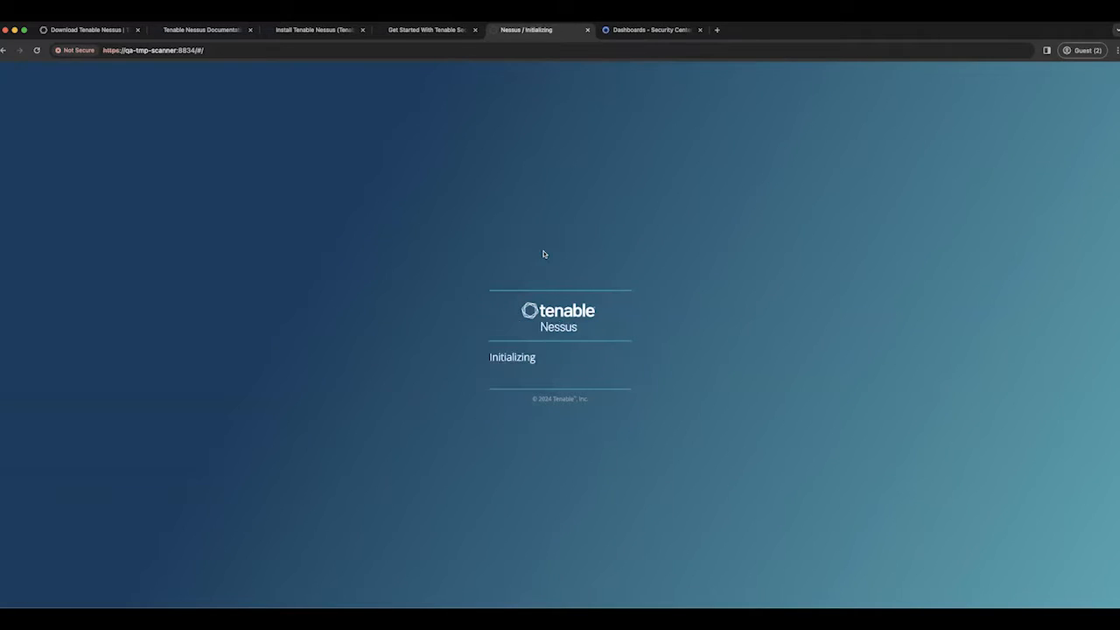
mouse_move(527, 270)
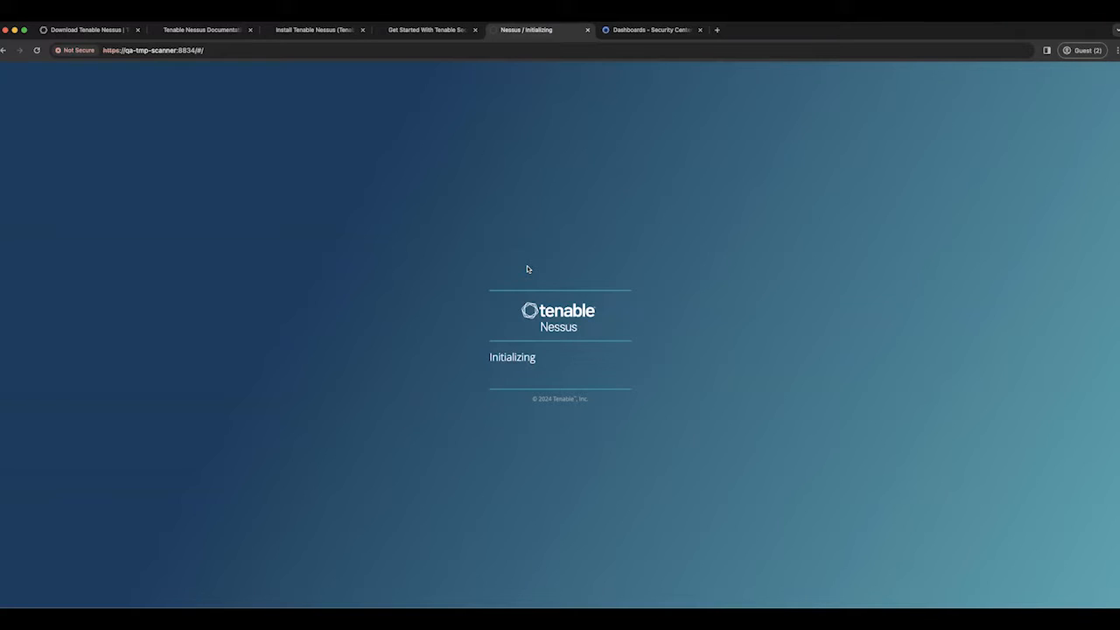
mouse_move(516, 277)
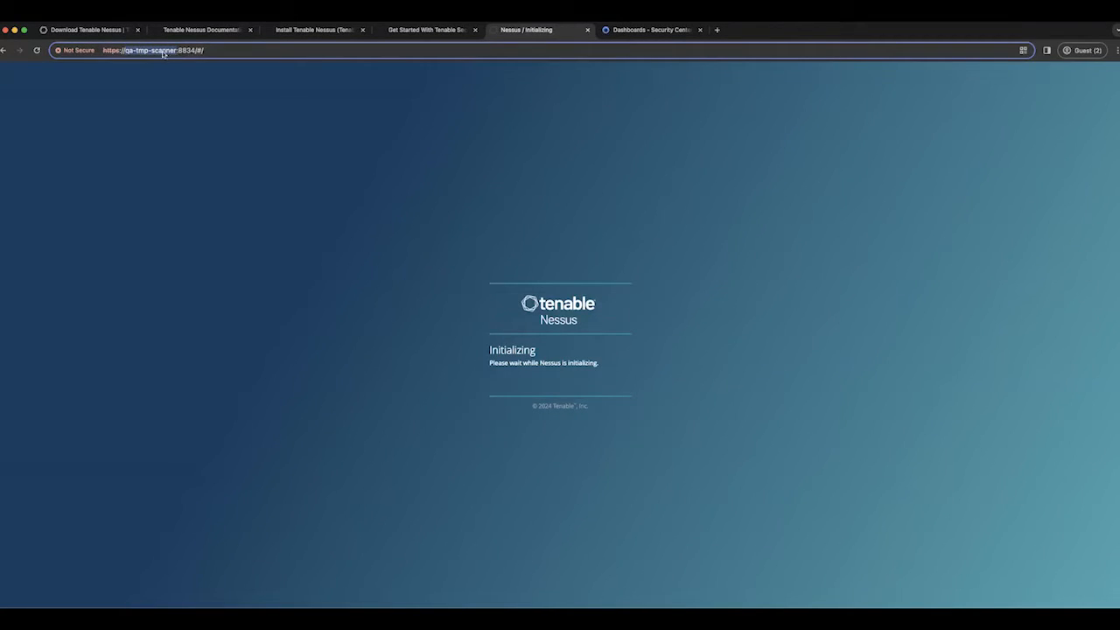
mouse_move(602, 140)
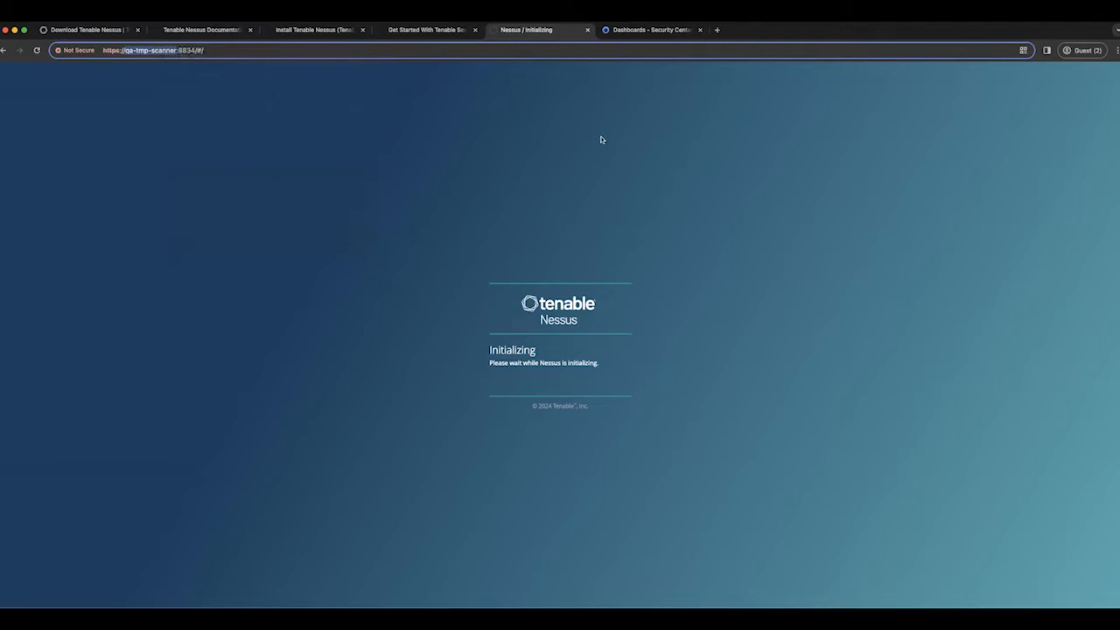
Bring the Security Center dashboards forward while the Nessus scanner initializes.
click(651, 30)
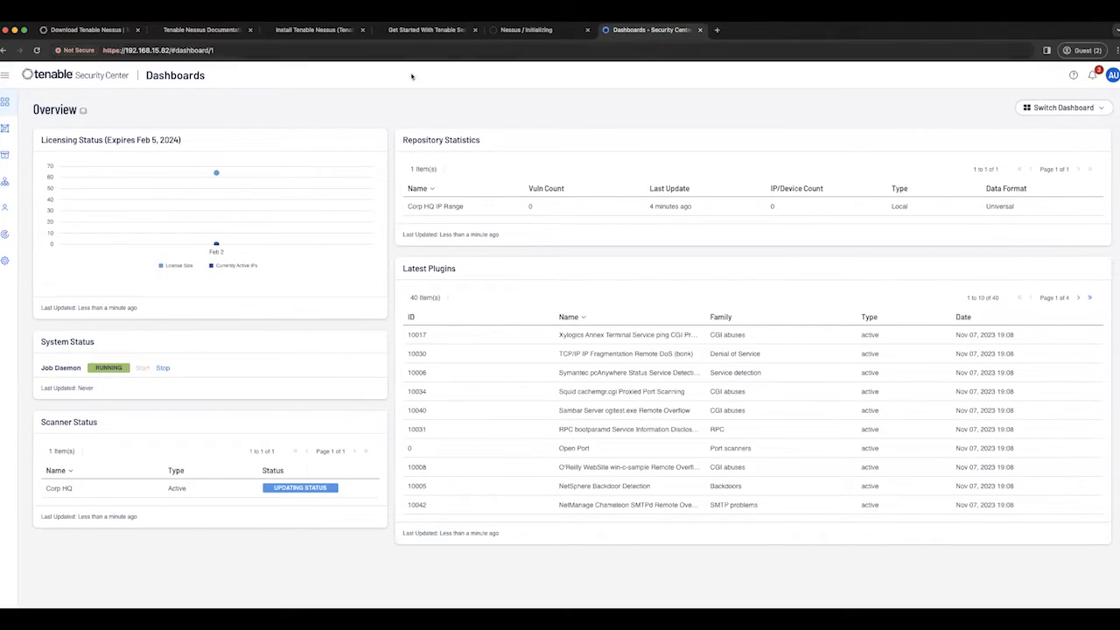
mouse_move(710, 140)
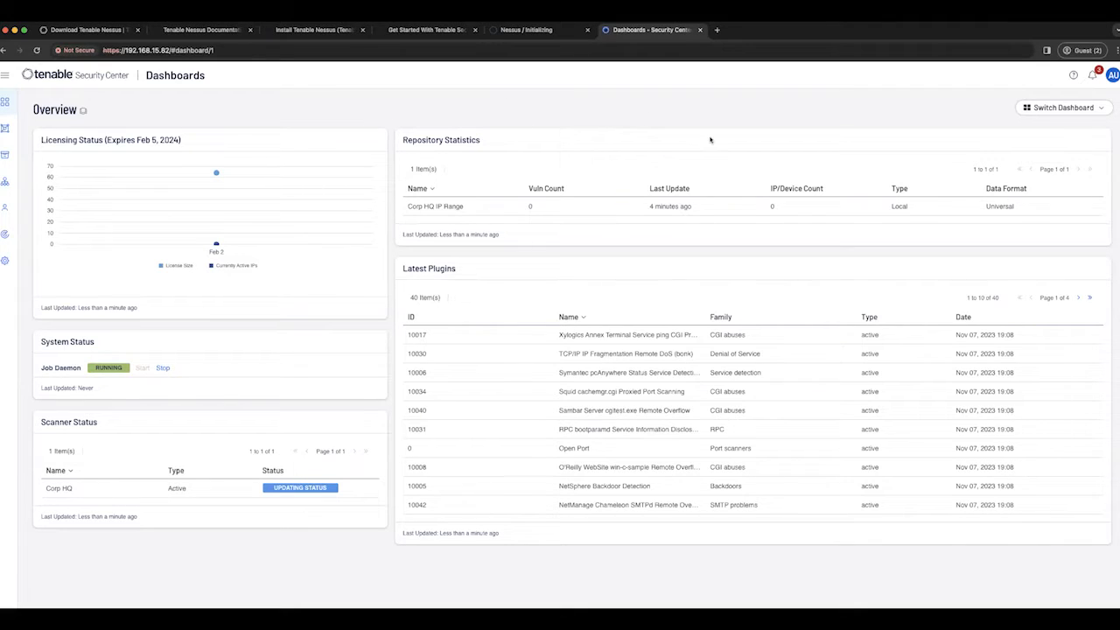
mouse_move(232, 102)
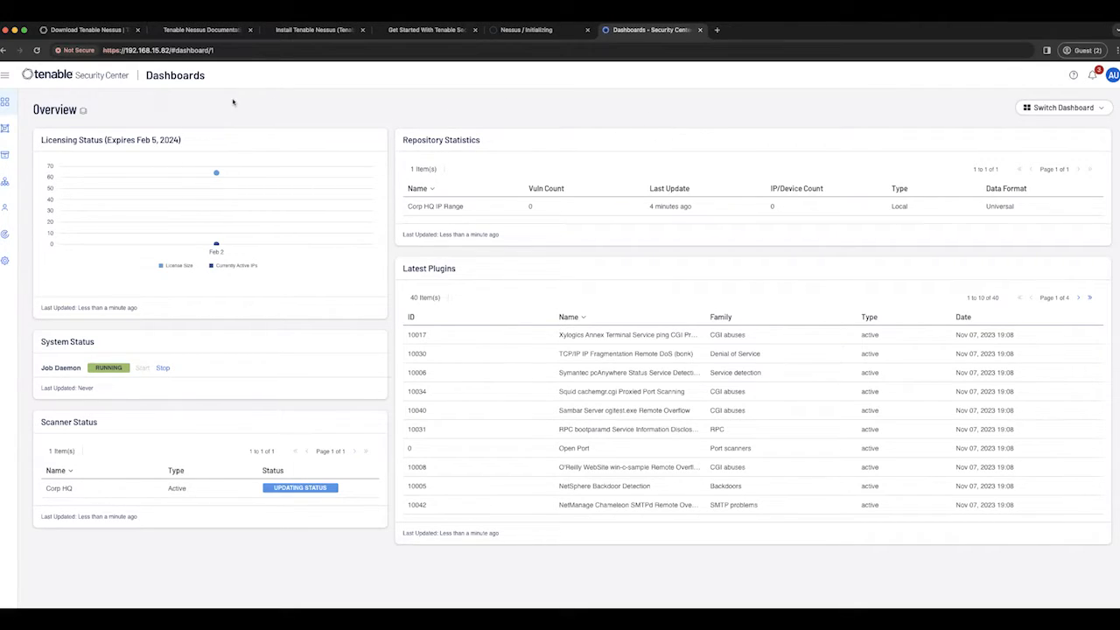
Go to the Nessus Scanners list under Resources, showing the existing Corp HQ scanner.
click(9, 130)
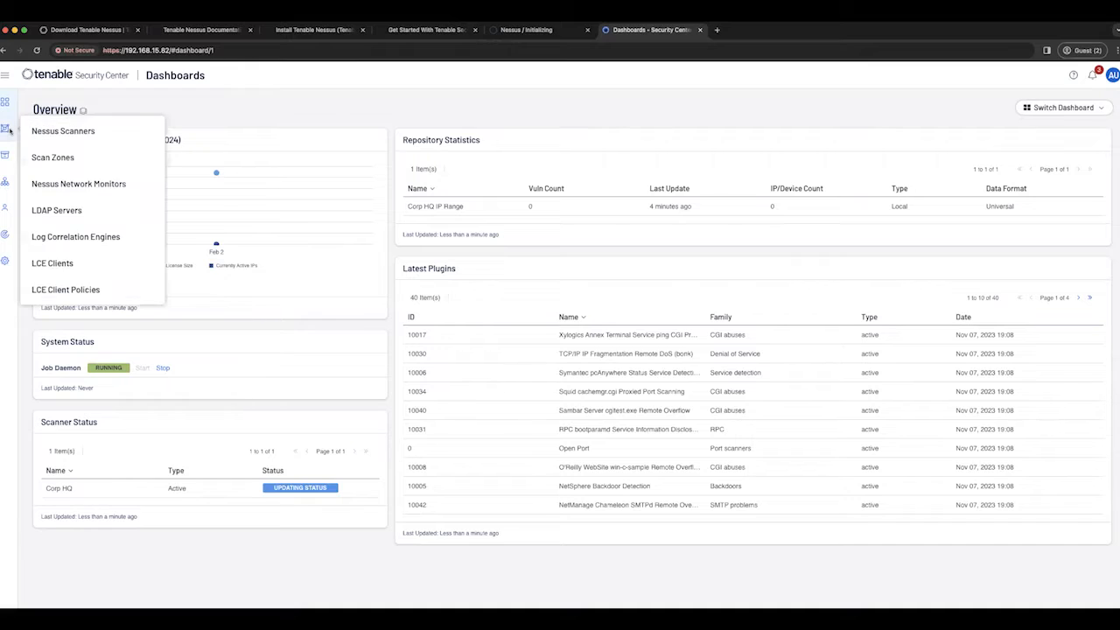
click(63, 130)
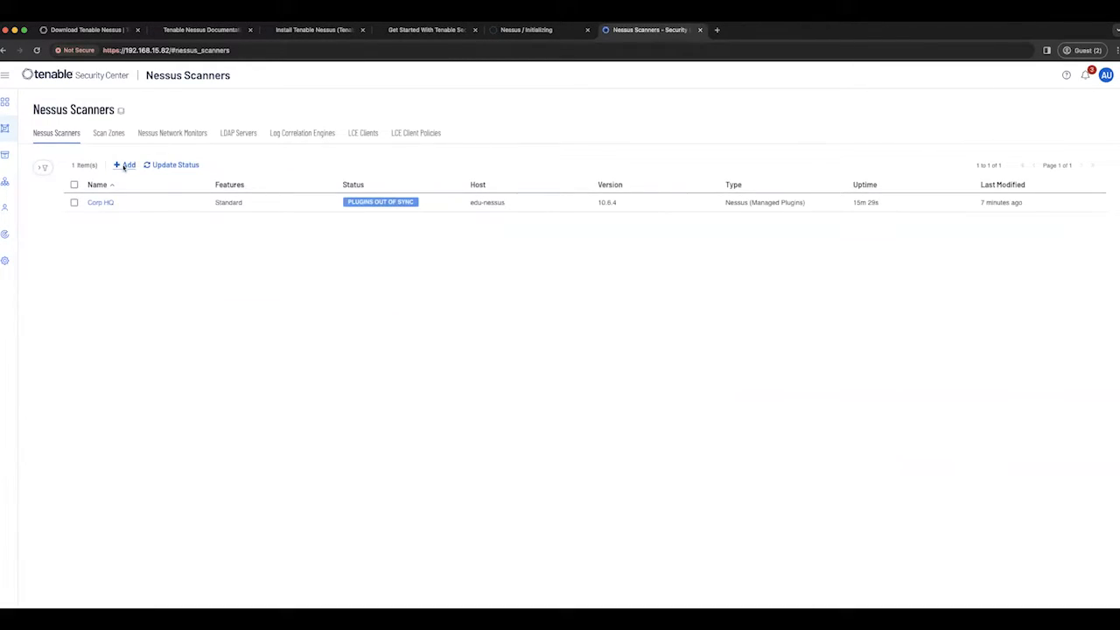
Start a new scanner with its name, host qa-tmp-scanner, username admin and password.
click(126, 164)
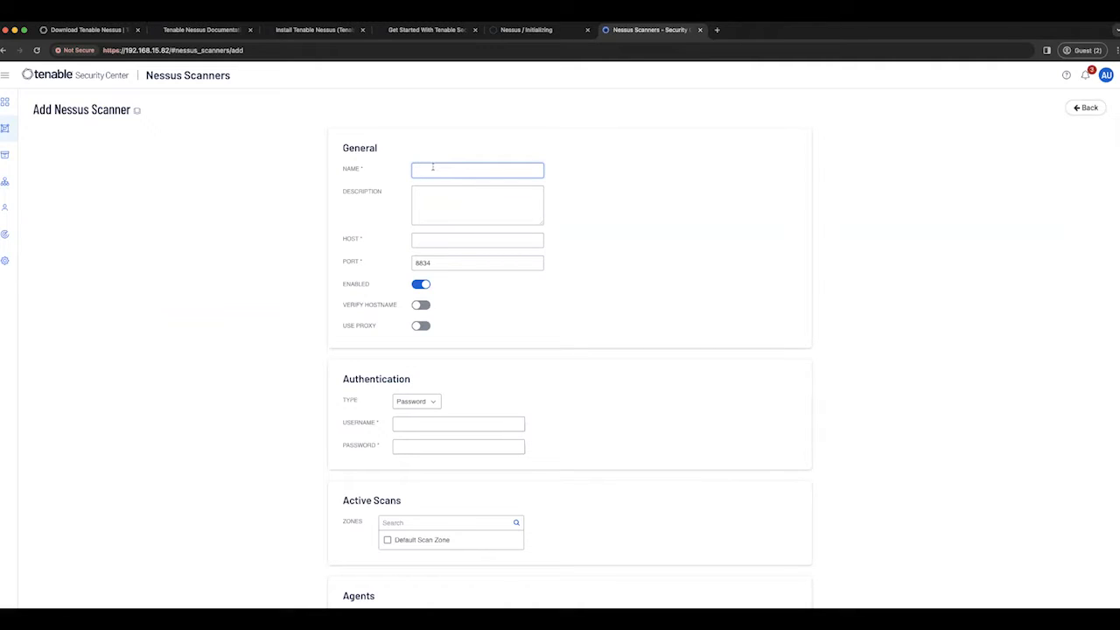
text(Local)
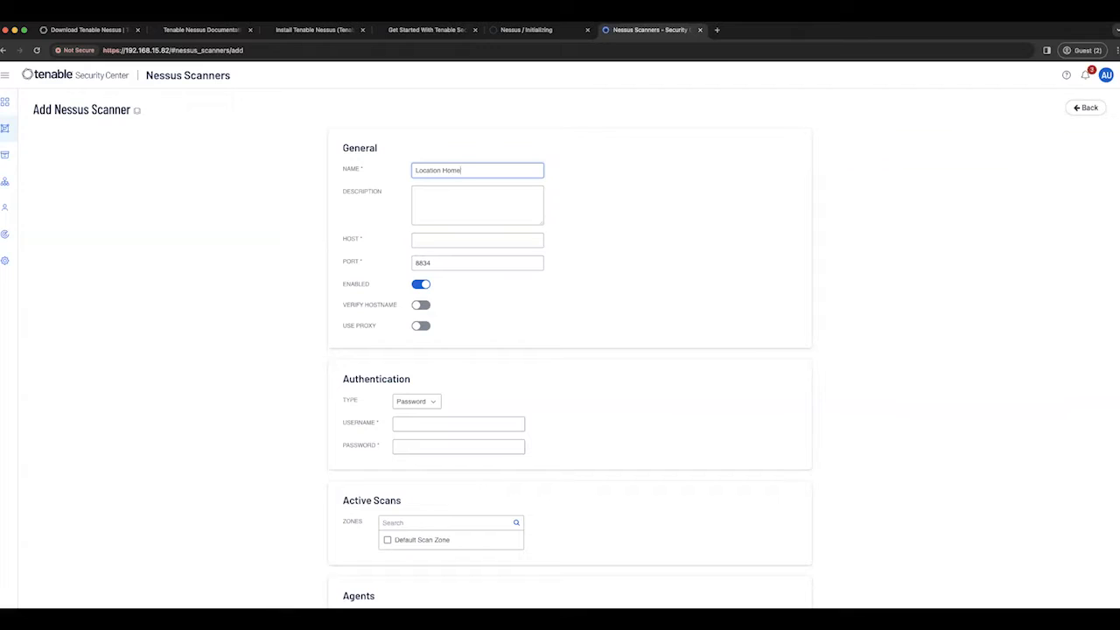
click(476, 238)
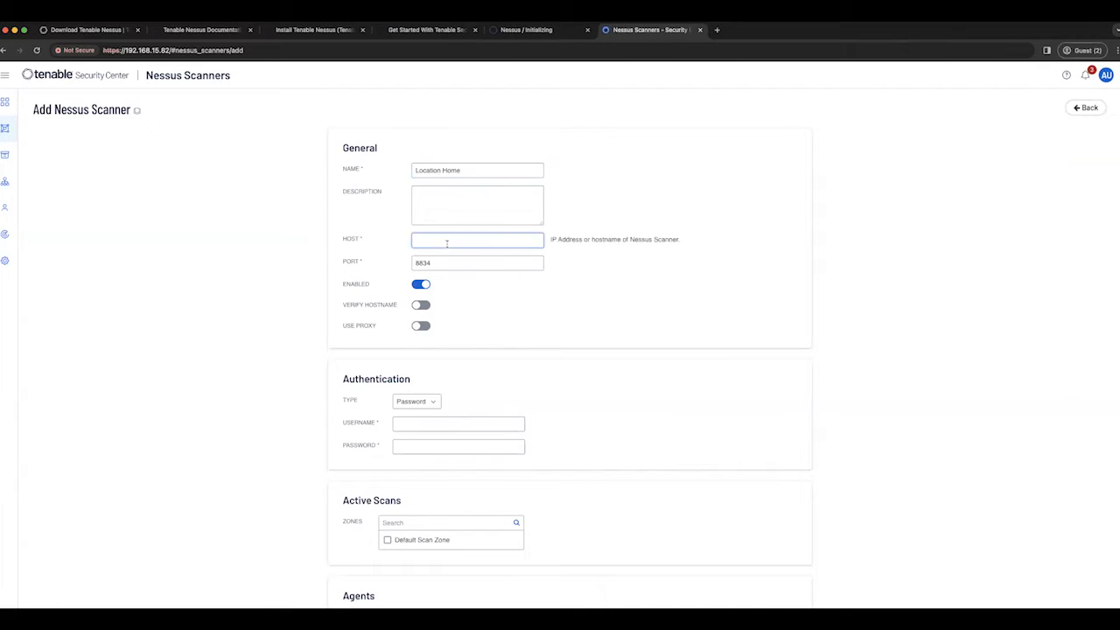
text(qa-tmp-scanner)
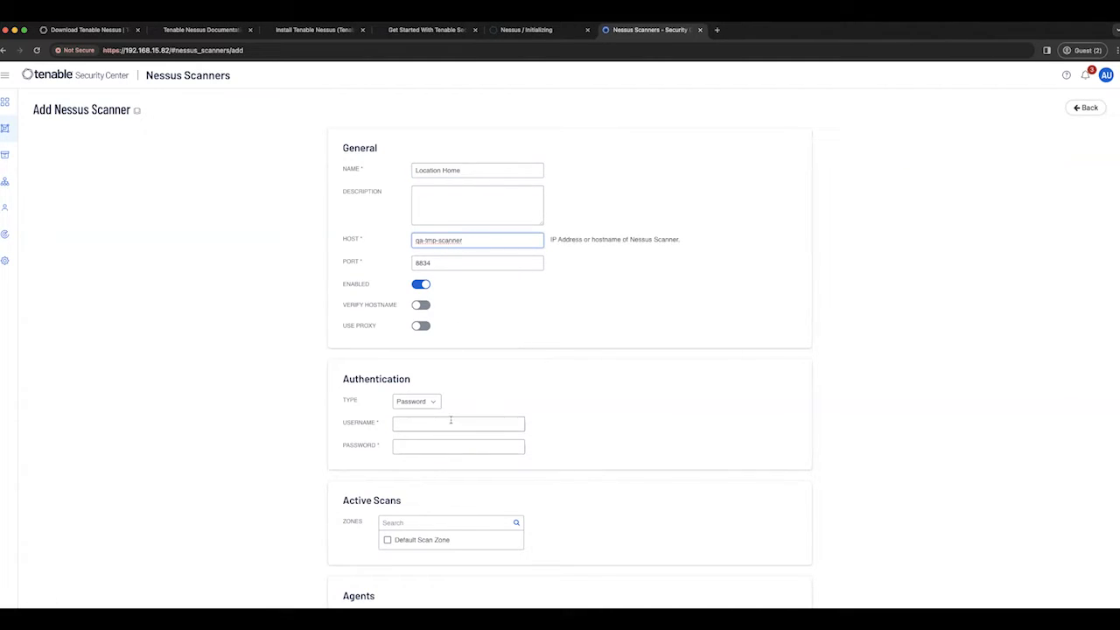
text(admin)
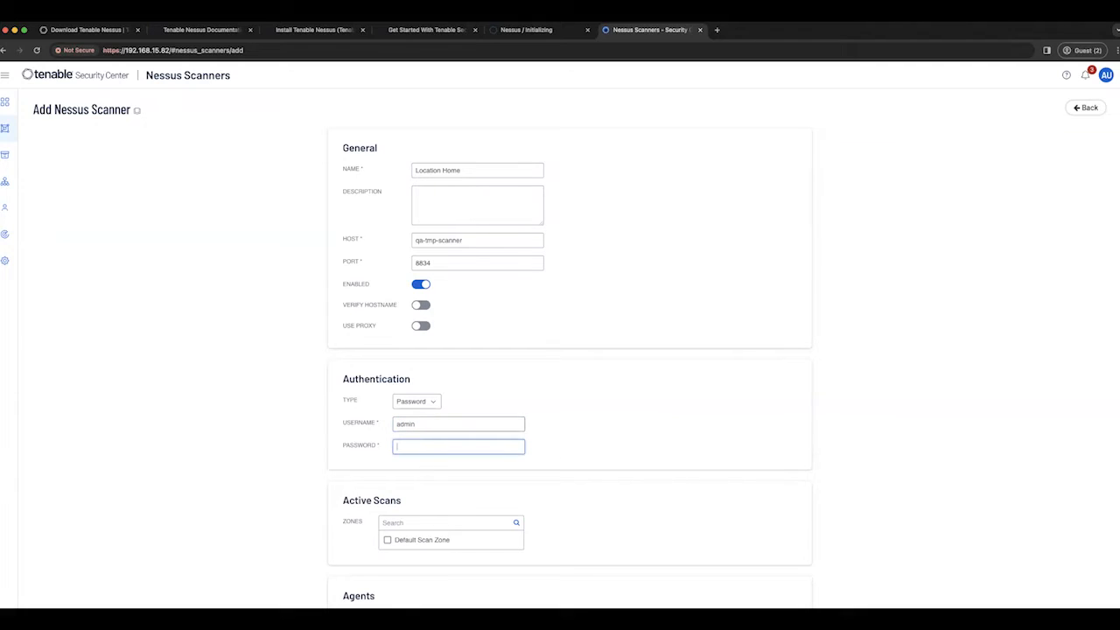
text(password)
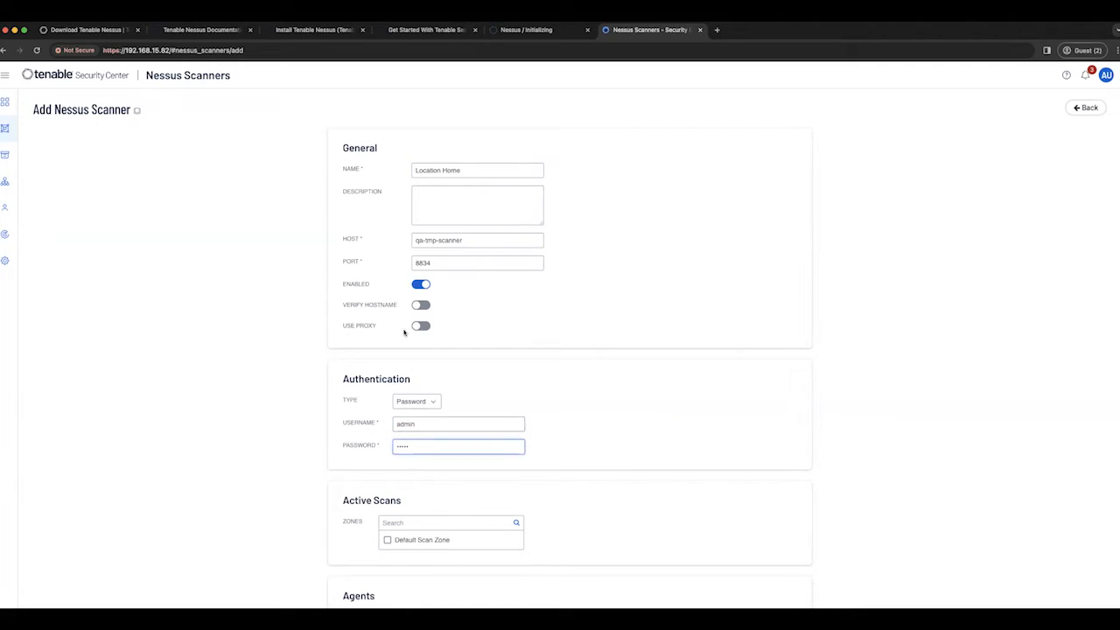
Assign the Default Scan Zone, leave Agent Capable off, and submit the new scanner.
scroll(down, 3)
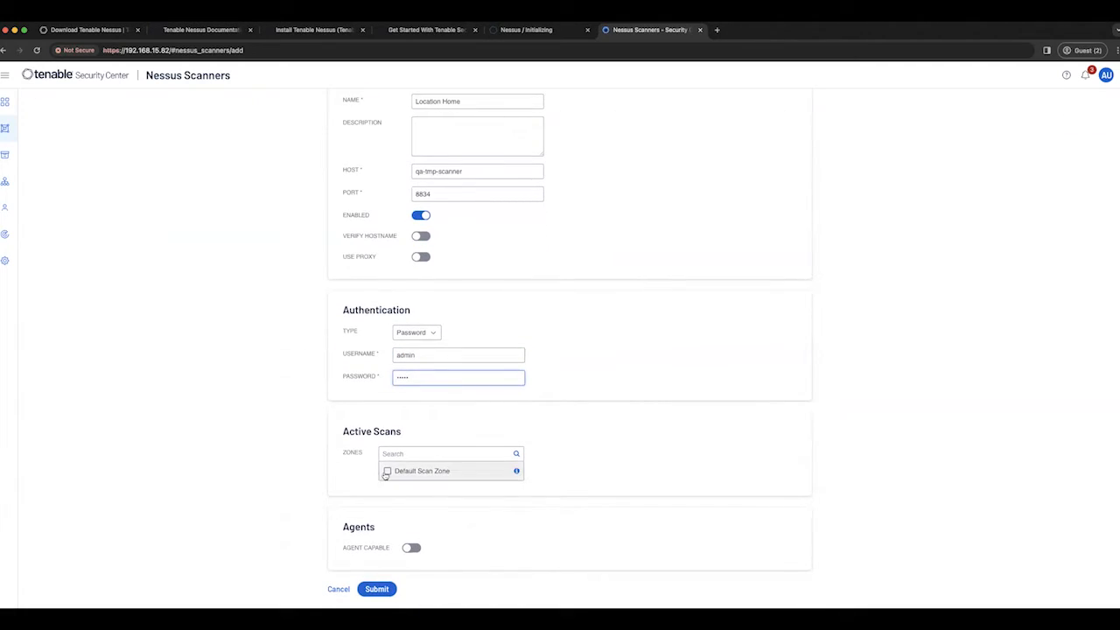
mouse_move(387, 470)
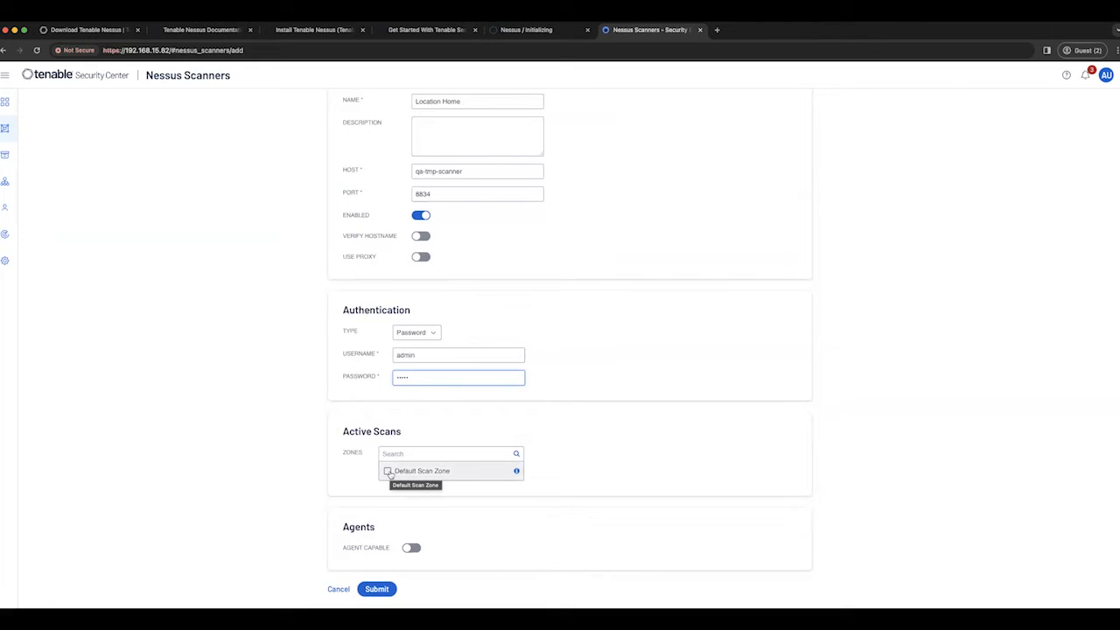
click(387, 470)
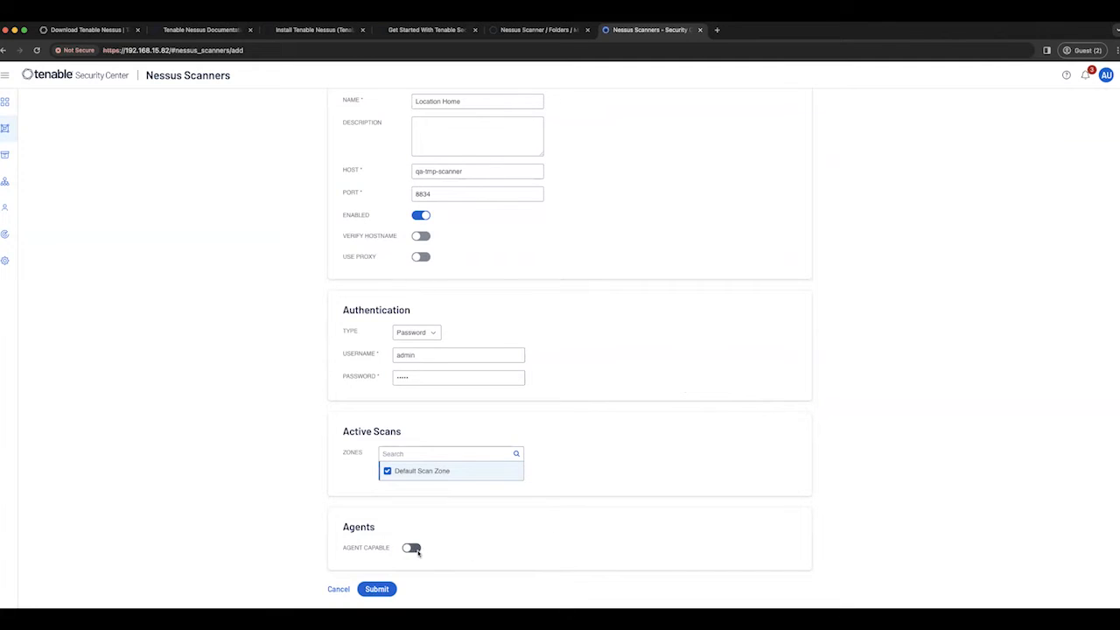
click(411, 549)
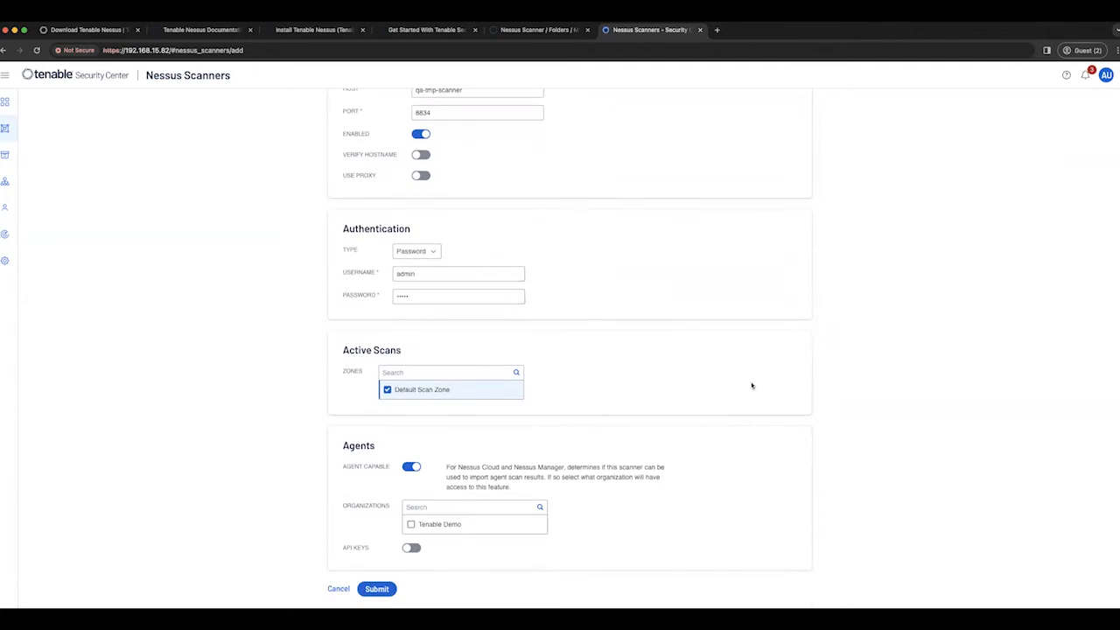
click(411, 548)
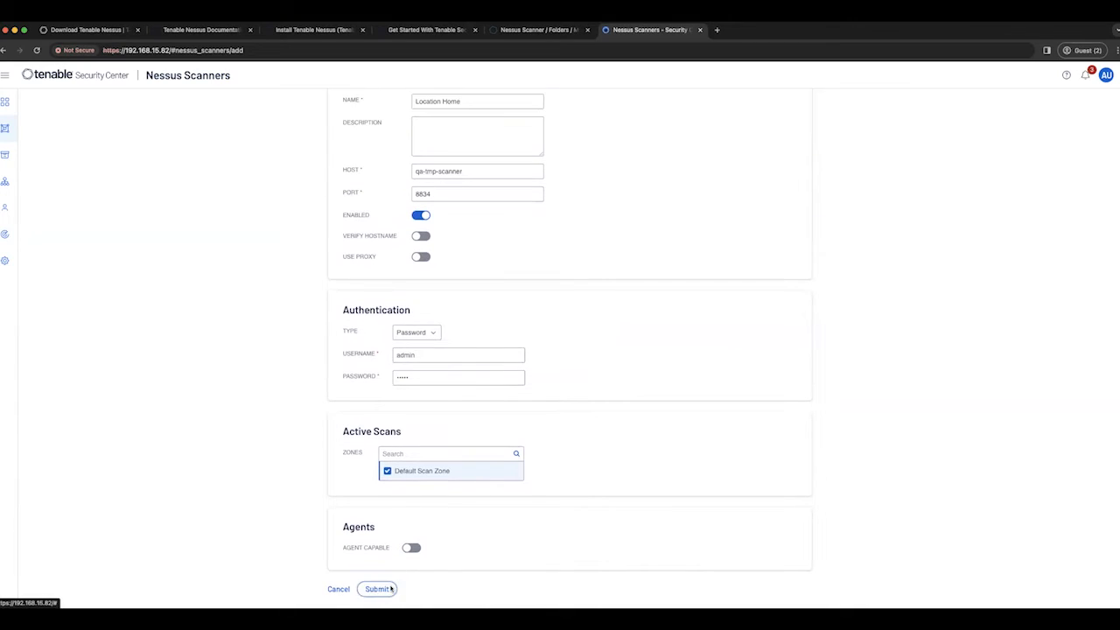
click(378, 588)
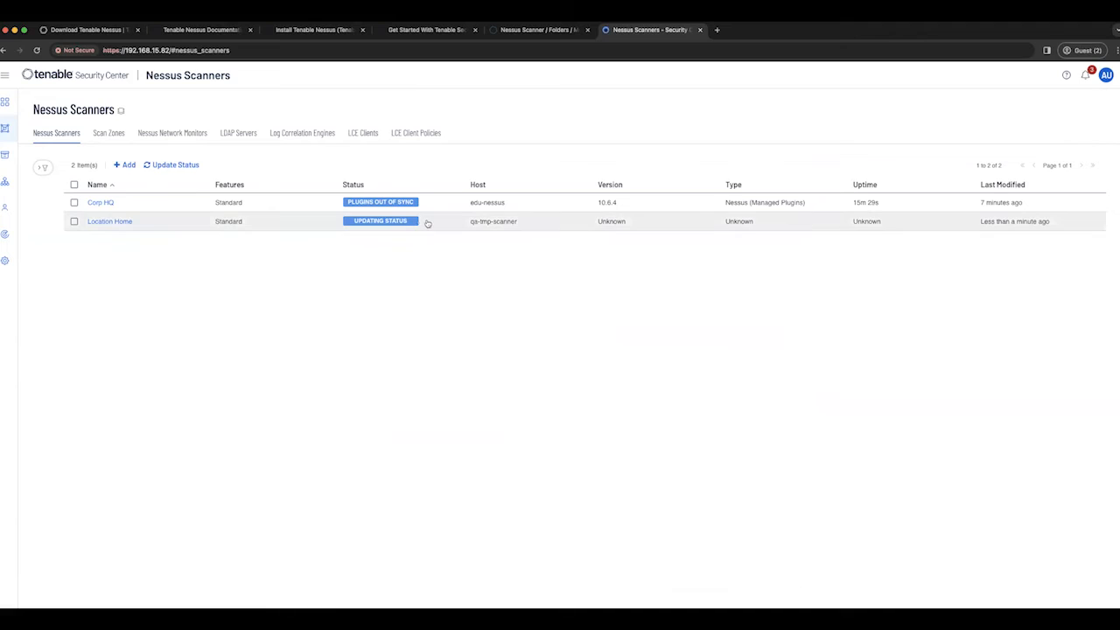
mouse_move(514, 231)
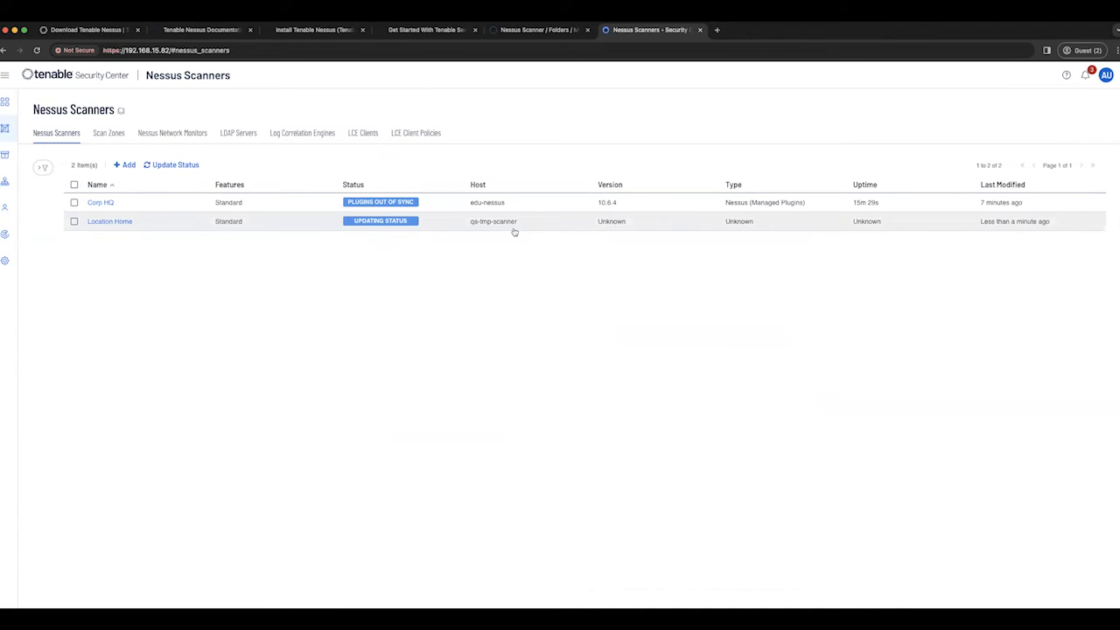
mouse_move(518, 231)
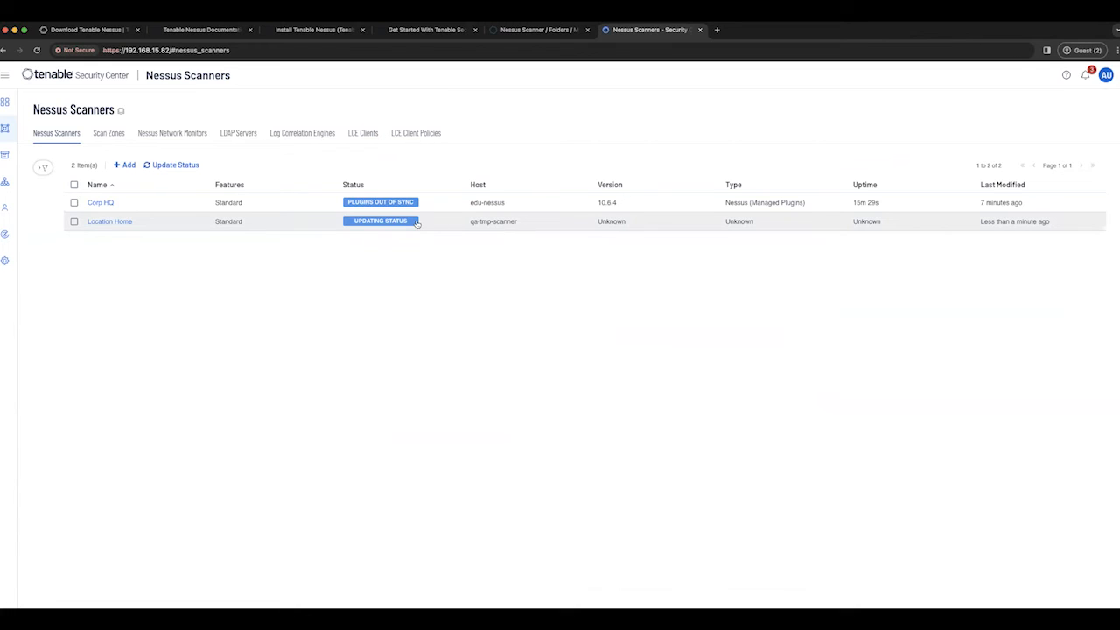
mouse_move(417, 221)
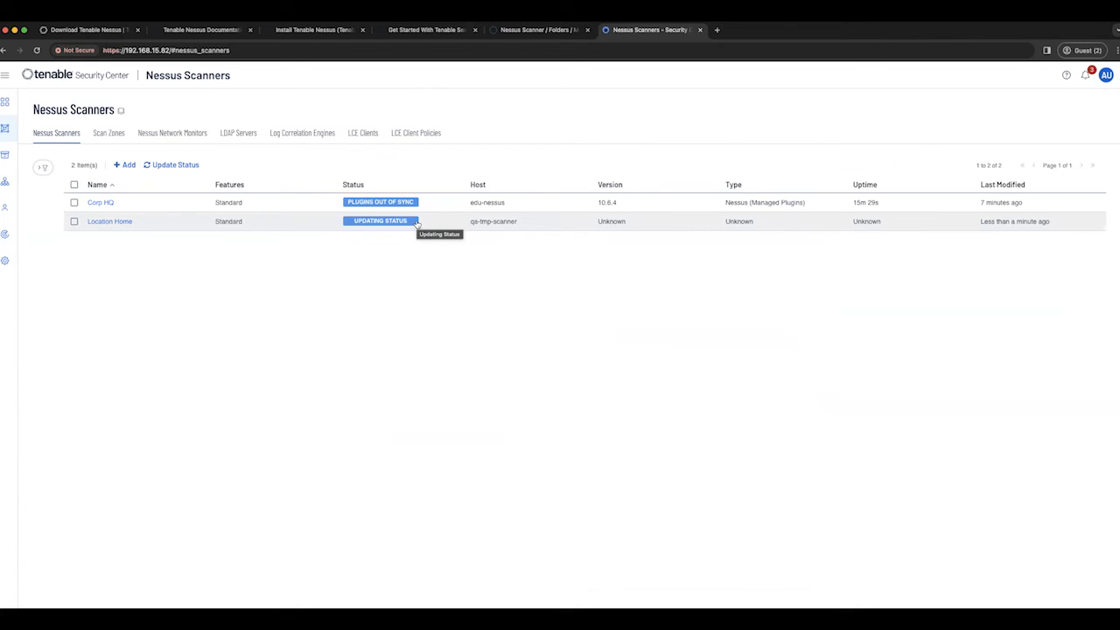
mouse_move(476, 264)
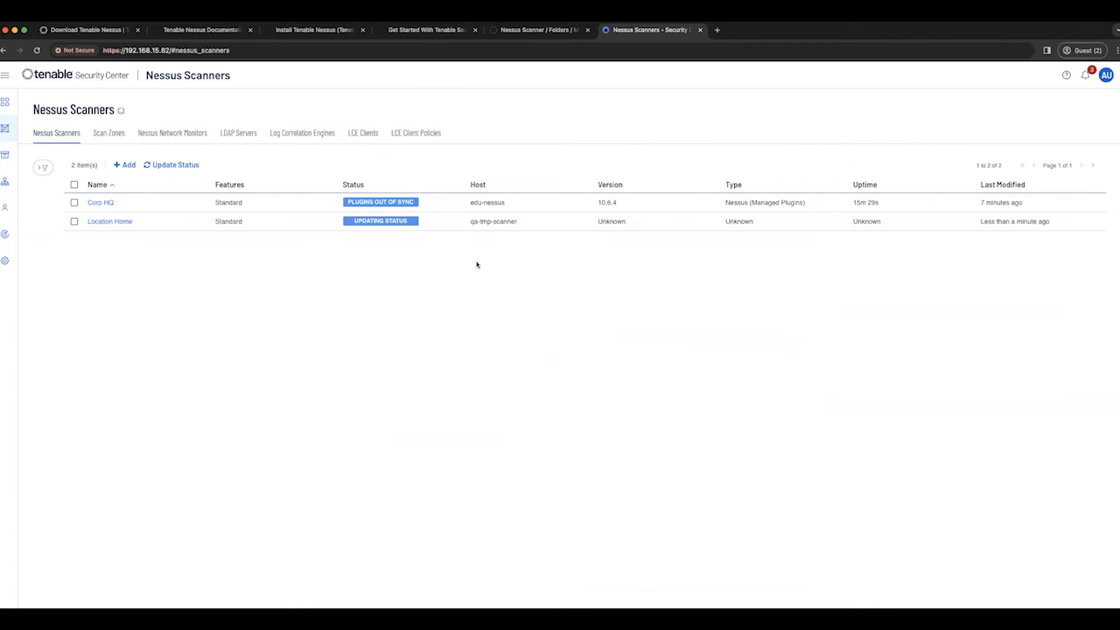
mouse_move(476, 264)
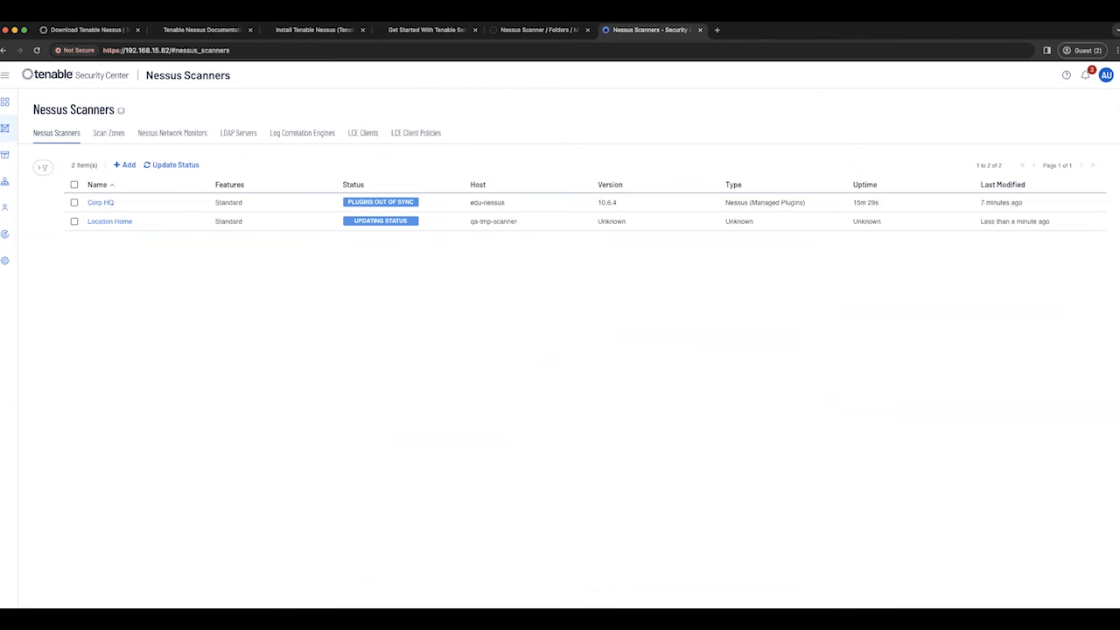